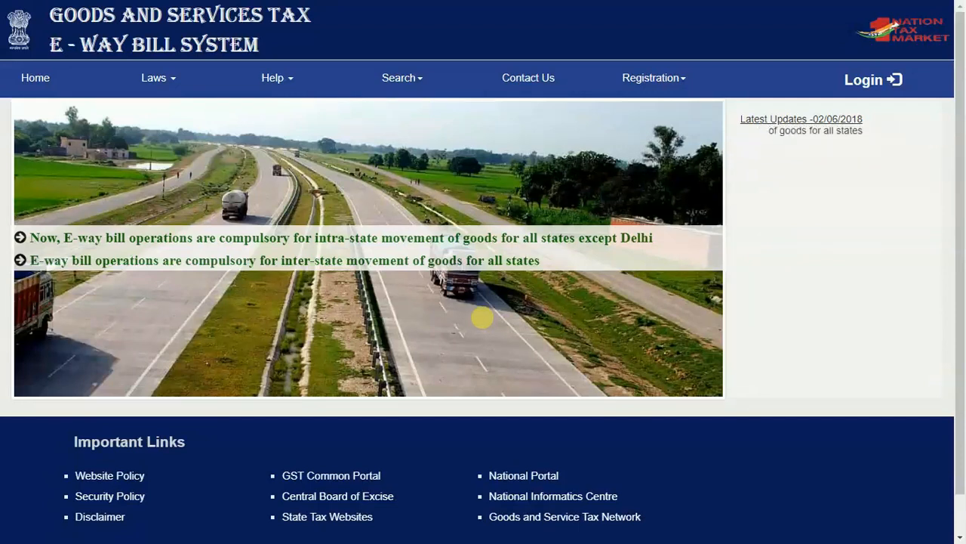
pyautogui.moveTo(392, 212)
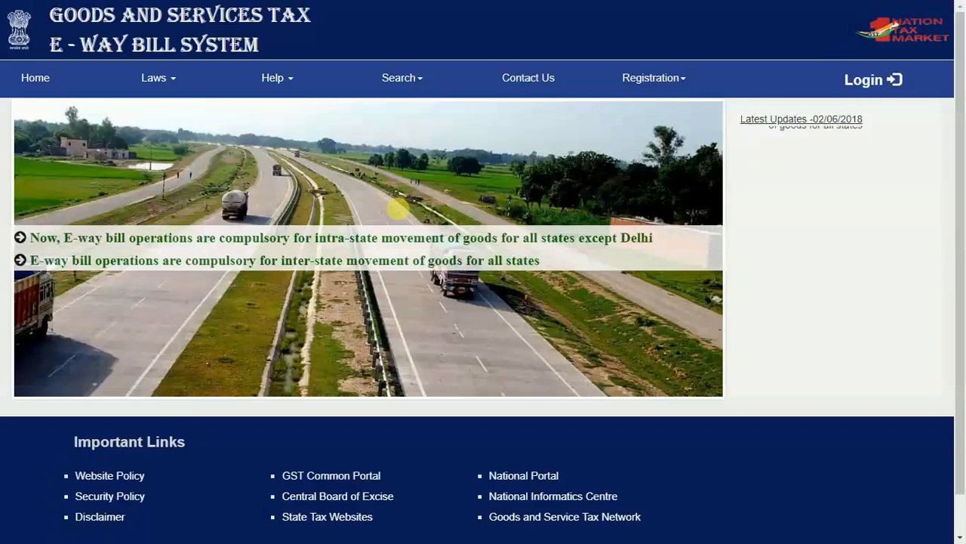
# Download the E-Waybill JSON Preparation tool via Help > Tools > Bulk Generation Tools and open it in Excel.
pyautogui.click(272, 77)
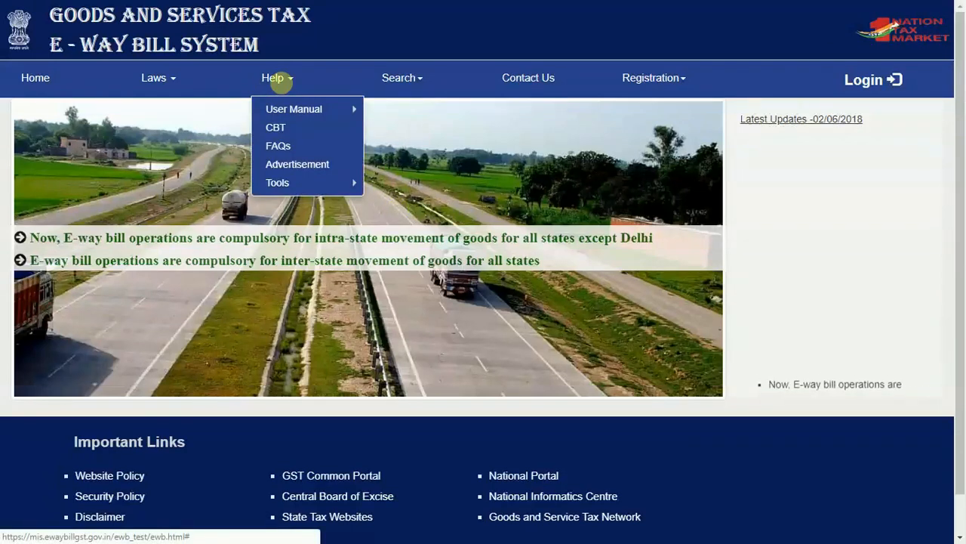
pyautogui.moveTo(277, 182)
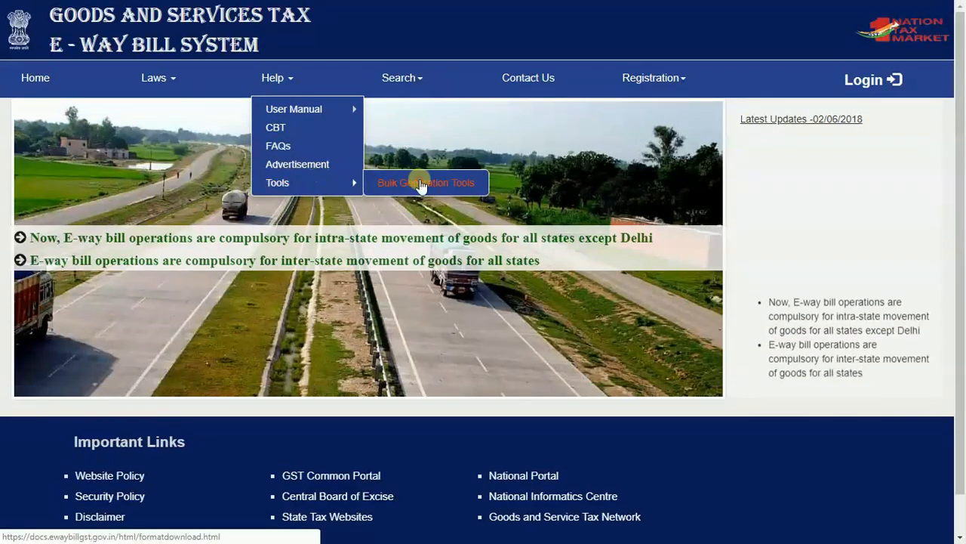
pyautogui.click(425, 183)
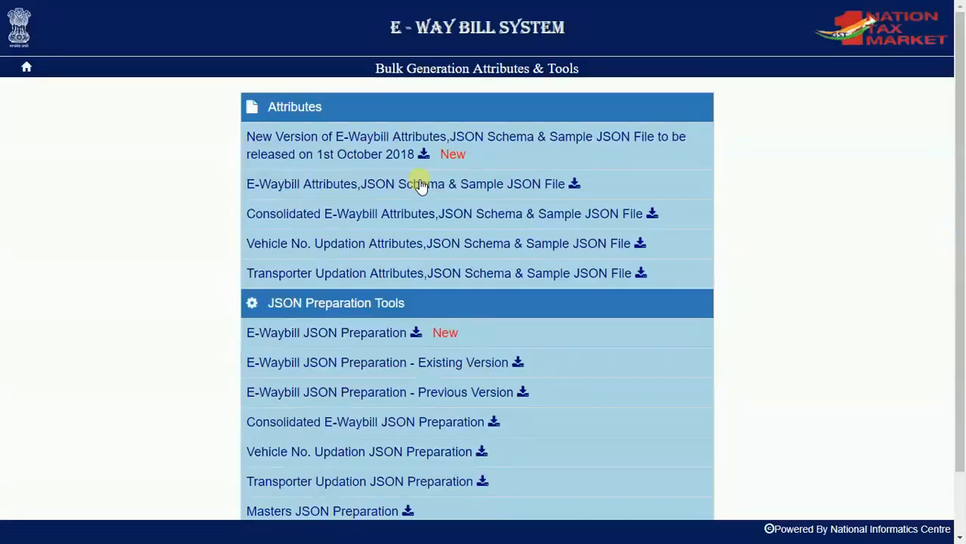
pyautogui.moveTo(367, 332)
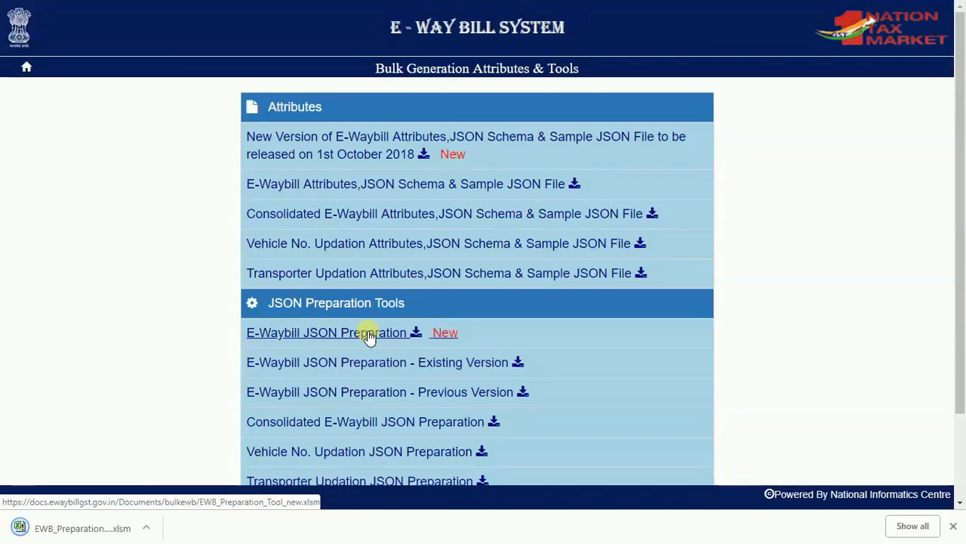
pyautogui.click(366, 332)
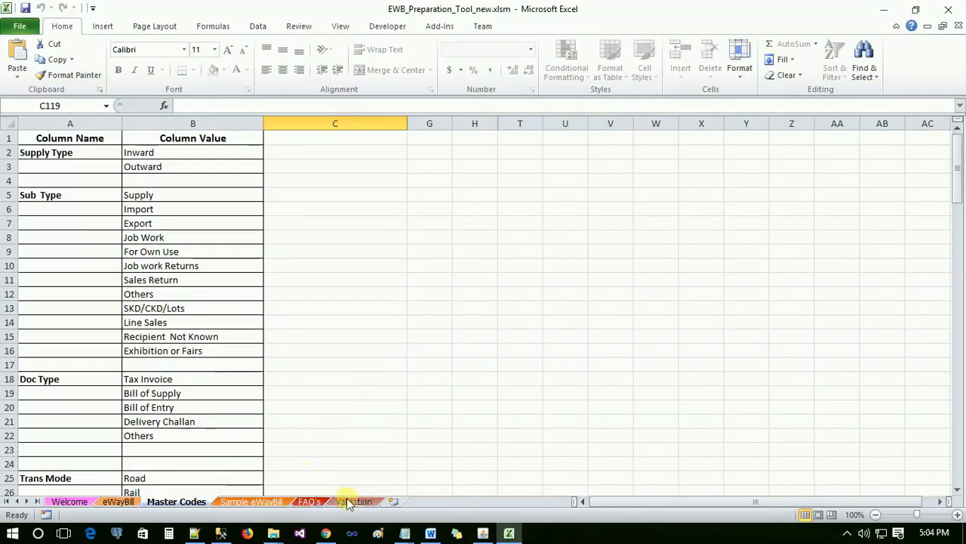
# Browse the Validation sheet, then the Sample eWayBill sheet of example entries.
pyautogui.click(352, 501)
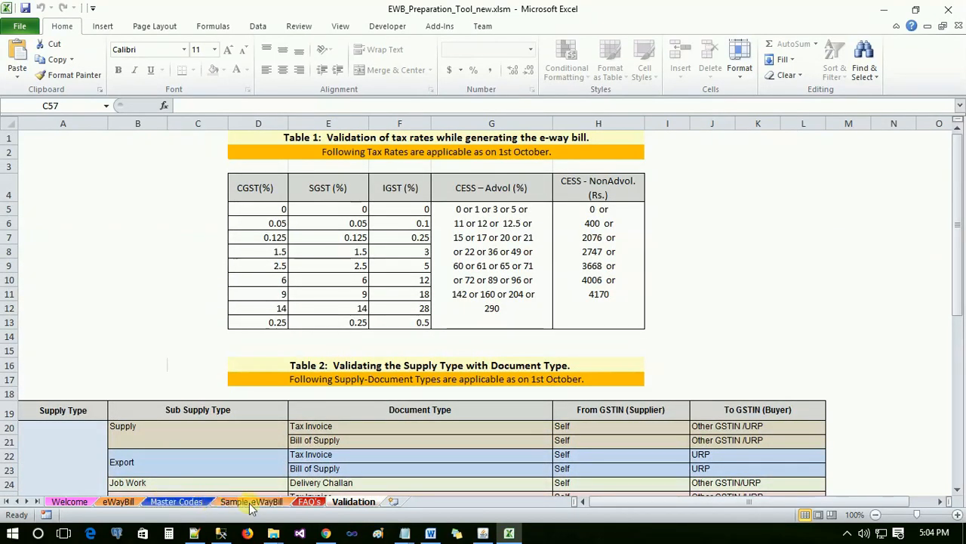
pyautogui.click(253, 502)
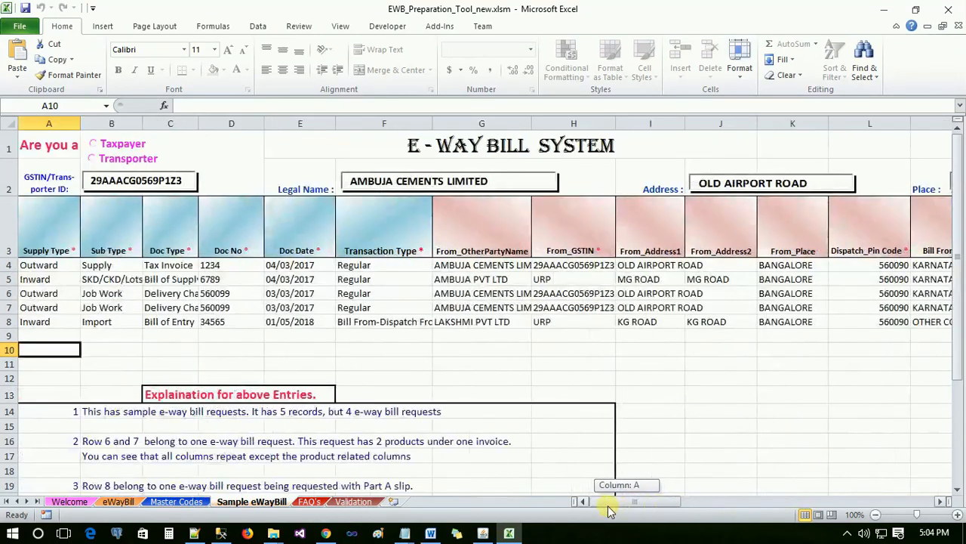
pyautogui.moveTo(132, 484)
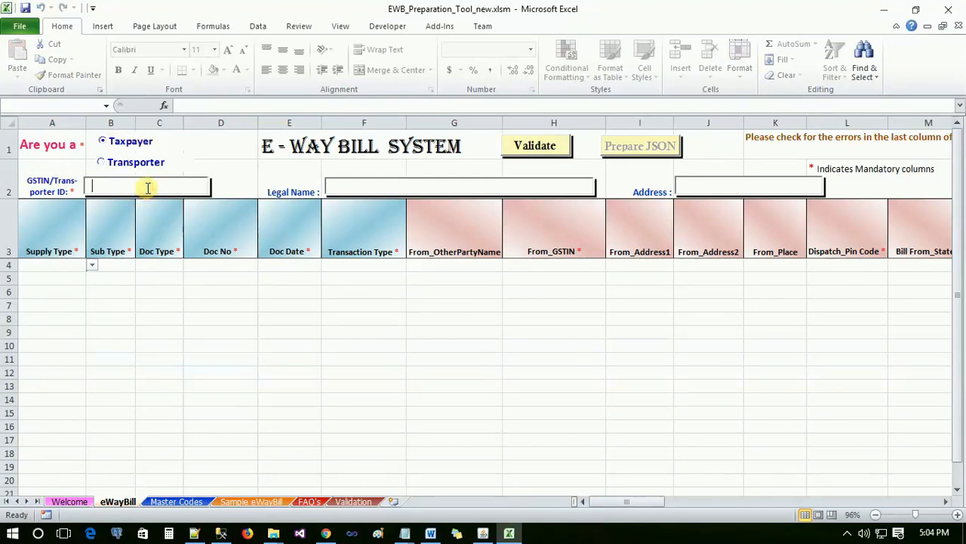
pyautogui.write('2')
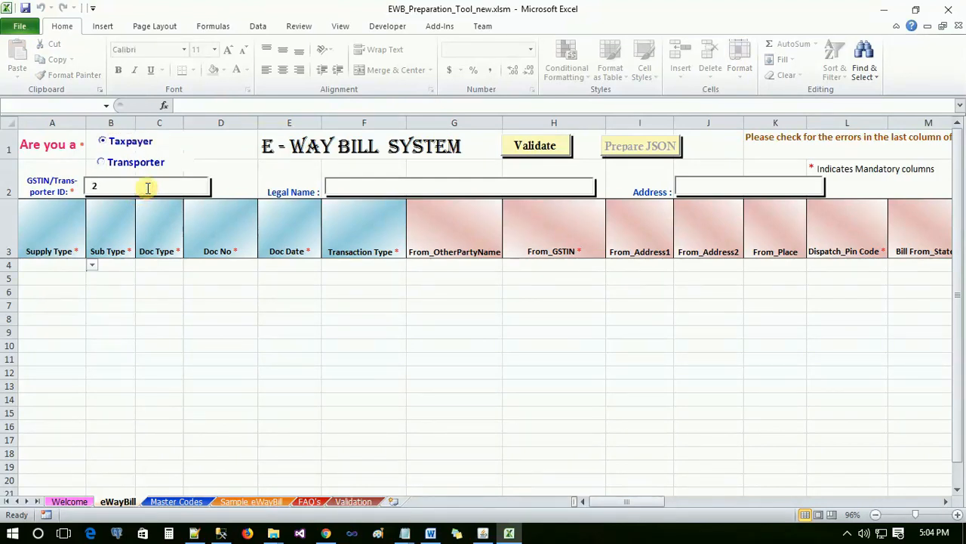
pyautogui.write('29BQSPA3827E129')
pyautogui.click(461, 187)
pyautogui.write('NIC TEST')
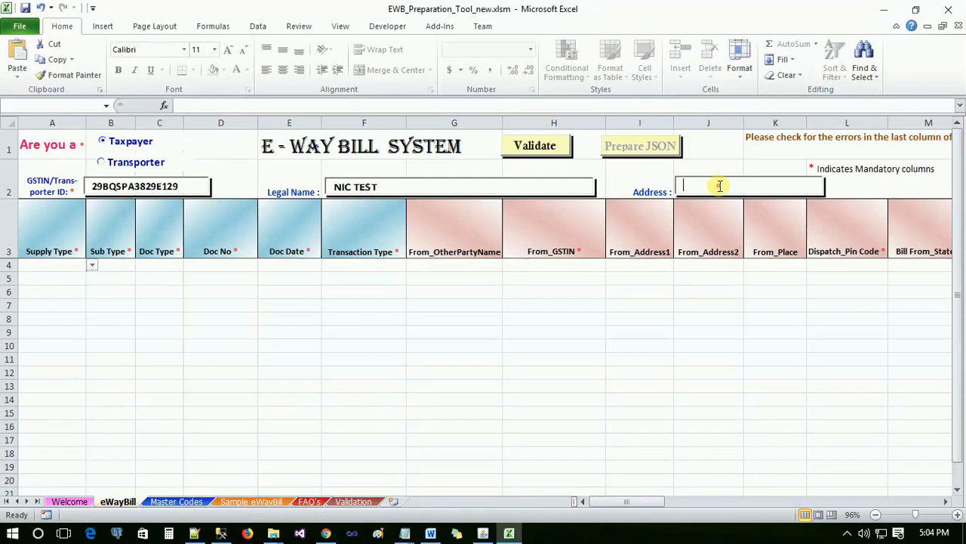
pyautogui.write('V')
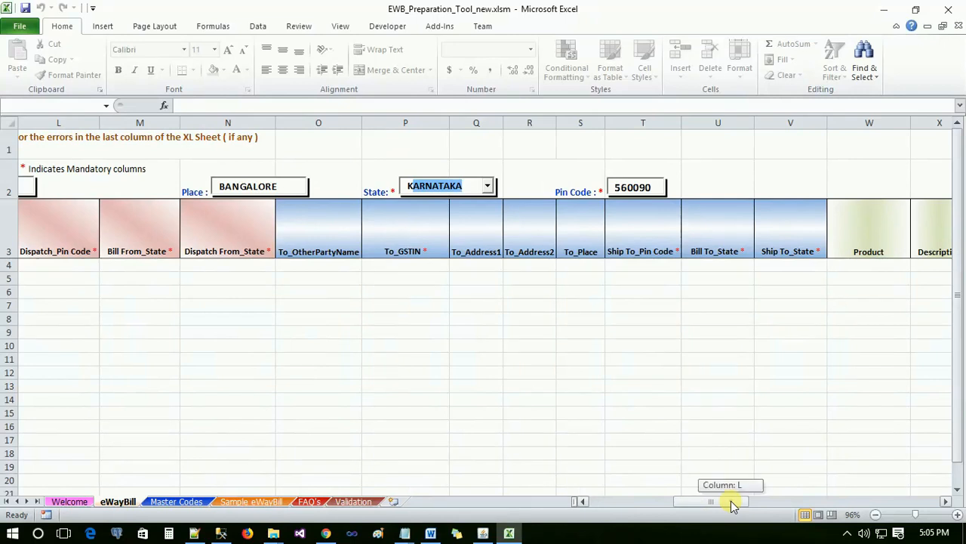
# Pick Outward, Supply and Tax Invoice from the row 4 supply type, sub type and document type dropdowns.
pyautogui.hscroll(-3)
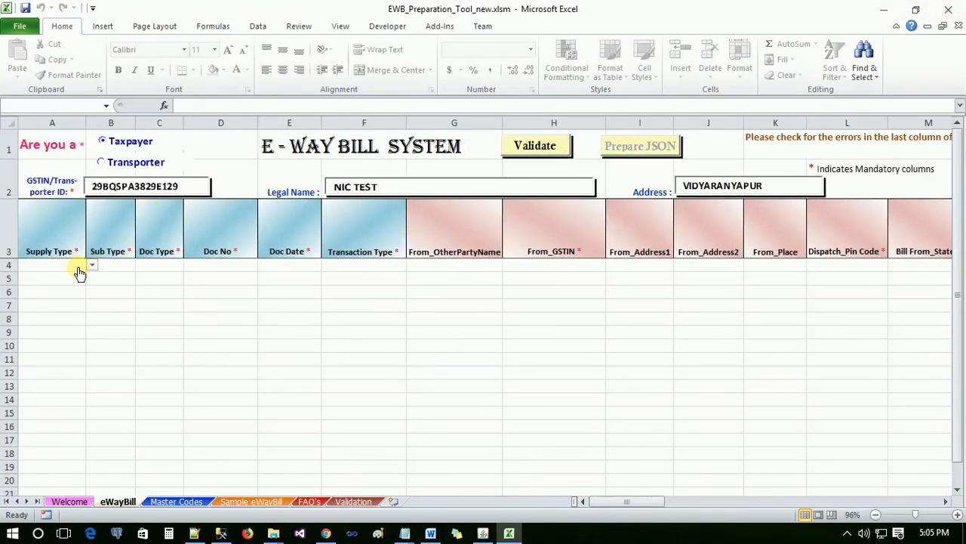
pyautogui.click(91, 264)
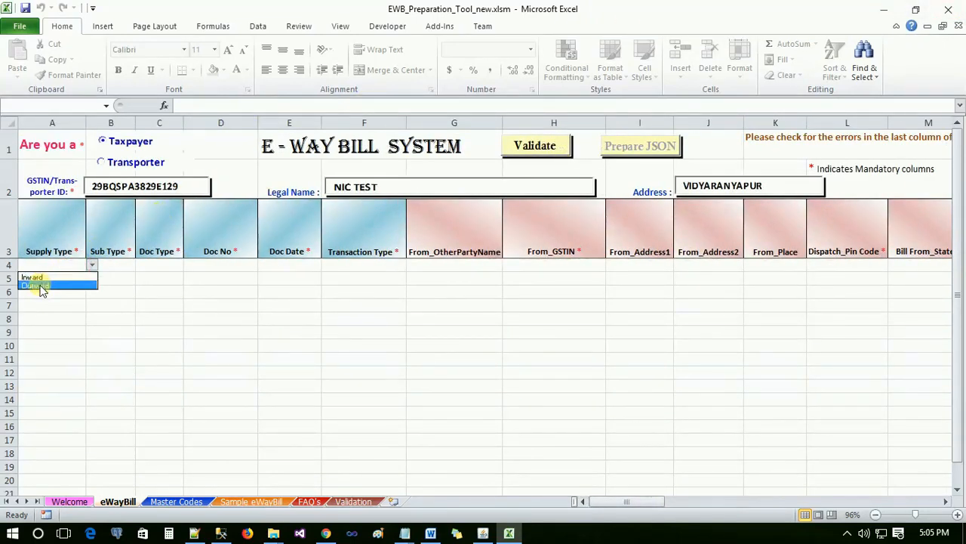
pyautogui.click(35, 285)
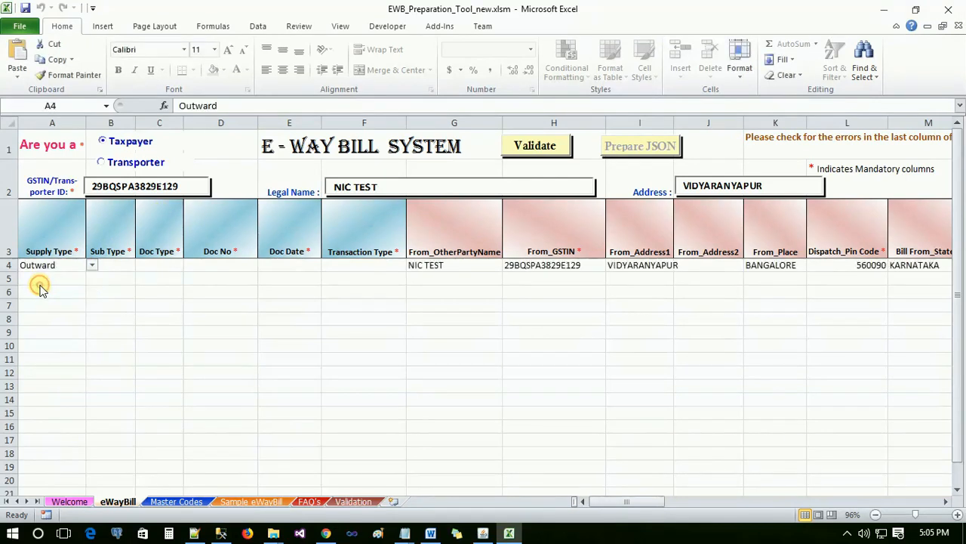
pyautogui.moveTo(129, 269)
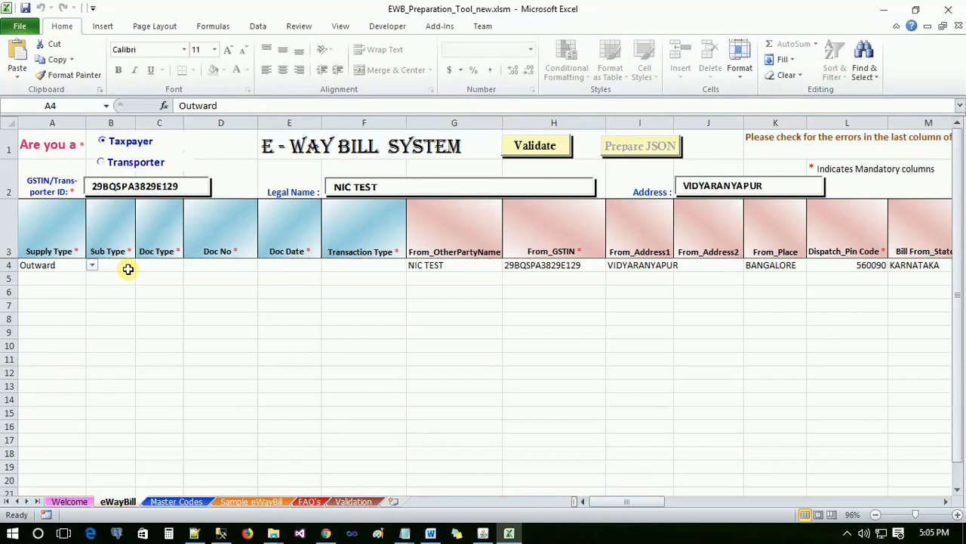
pyautogui.click(111, 265)
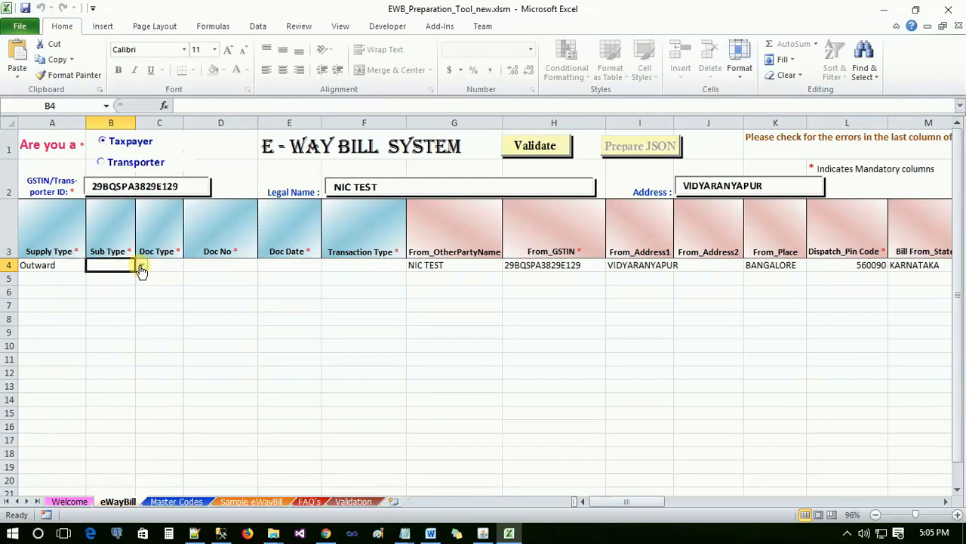
pyautogui.click(141, 265)
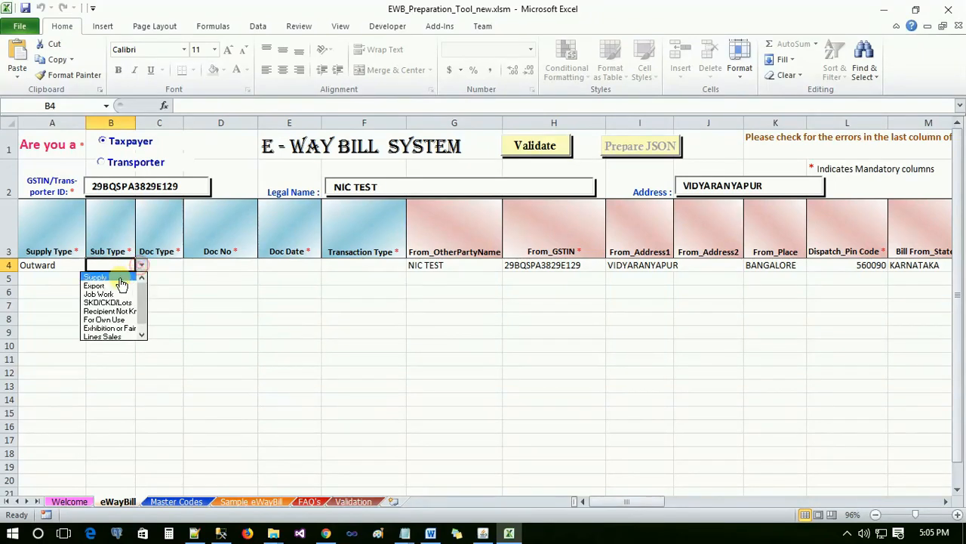
pyautogui.click(94, 277)
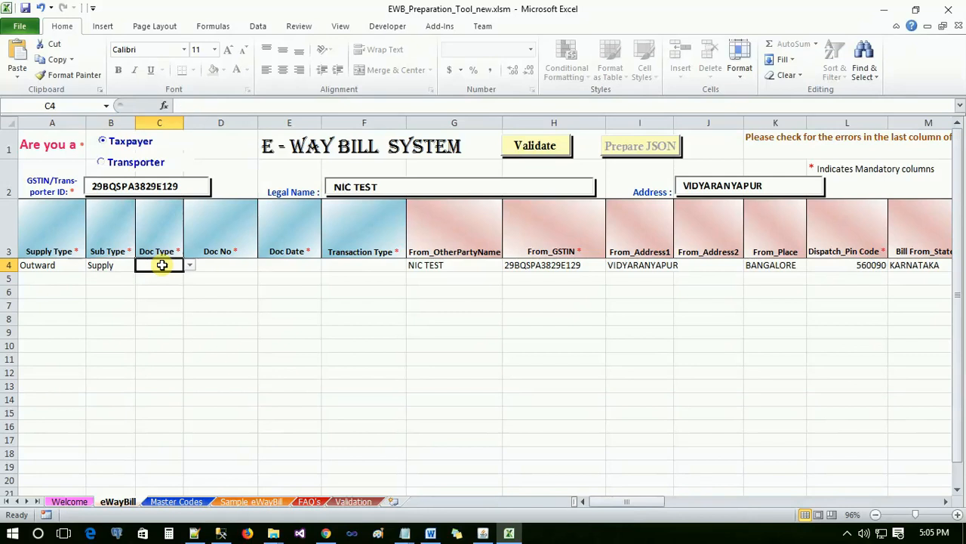
pyautogui.click(167, 278)
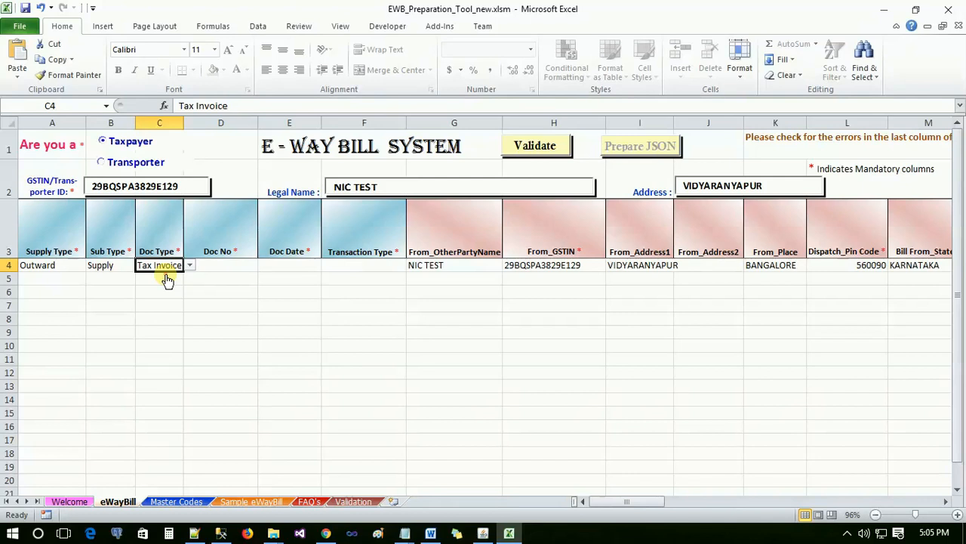
pyautogui.moveTo(195, 352)
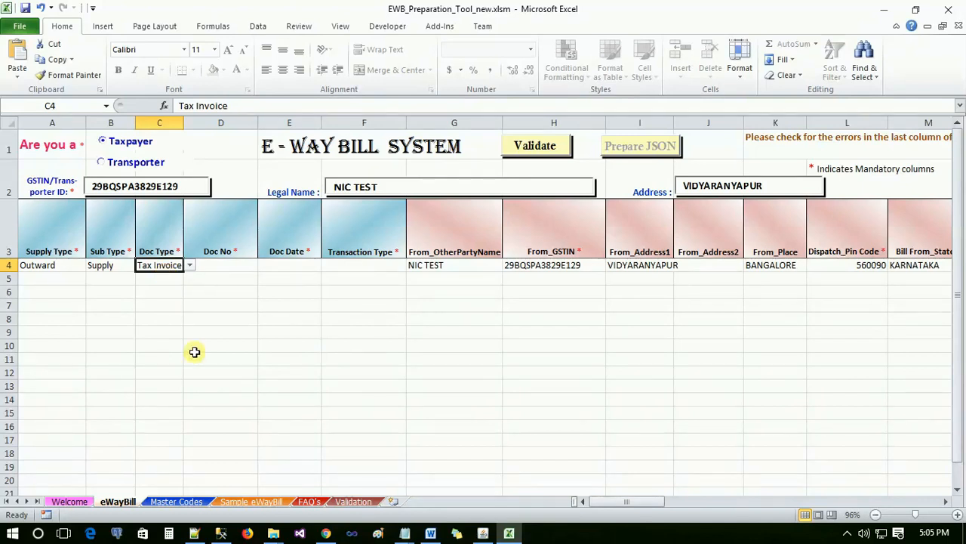
# Review the Validation sheet's tax rate table and supply-versus-document type table.
pyautogui.click(352, 501)
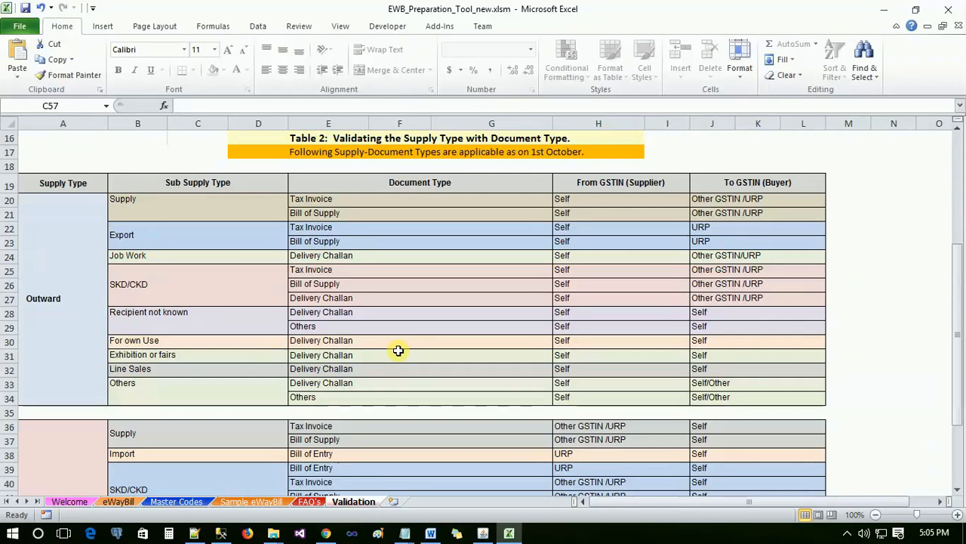
pyautogui.scroll(-3)
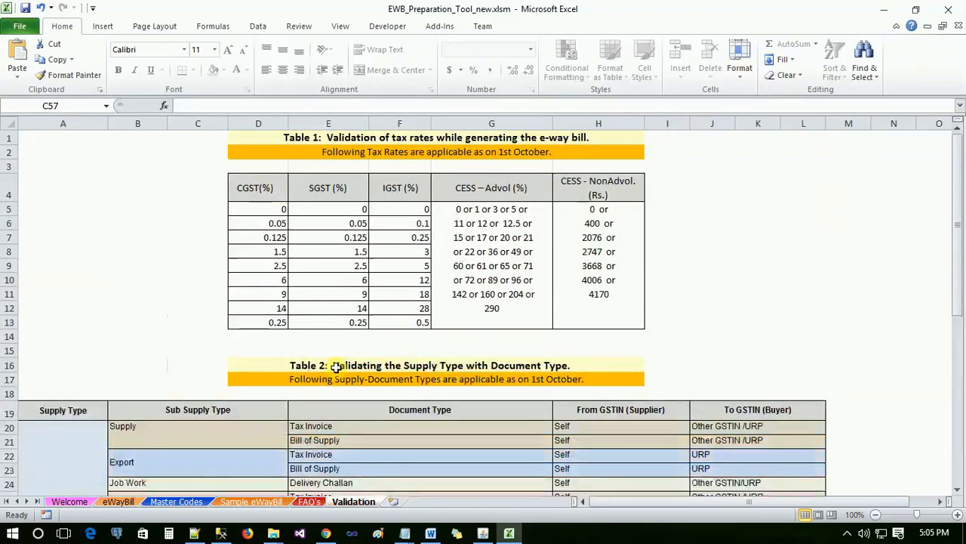
# Back on the eWayBill sheet, set row 4 transaction type Regular and second from-address BEL CIRCLE.
pyautogui.click(125, 500)
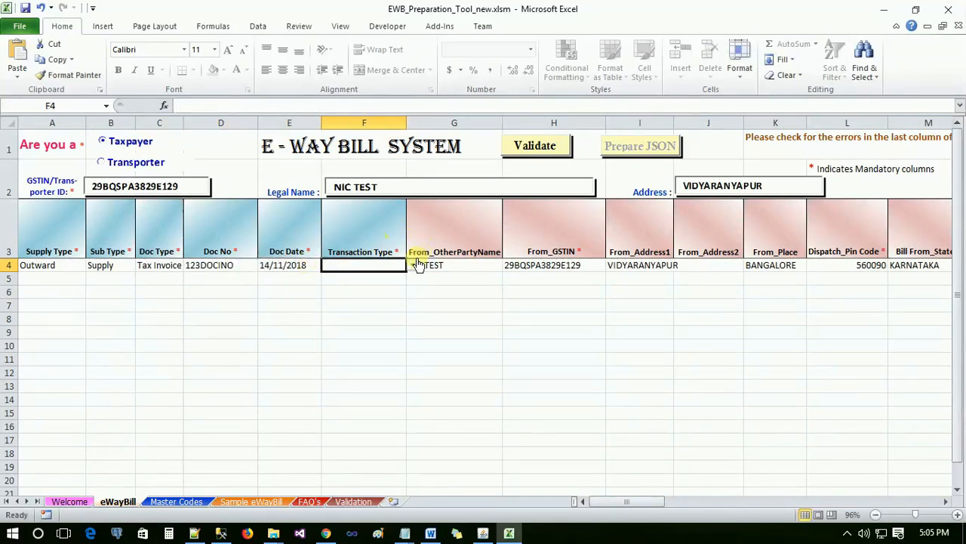
pyautogui.click(364, 265)
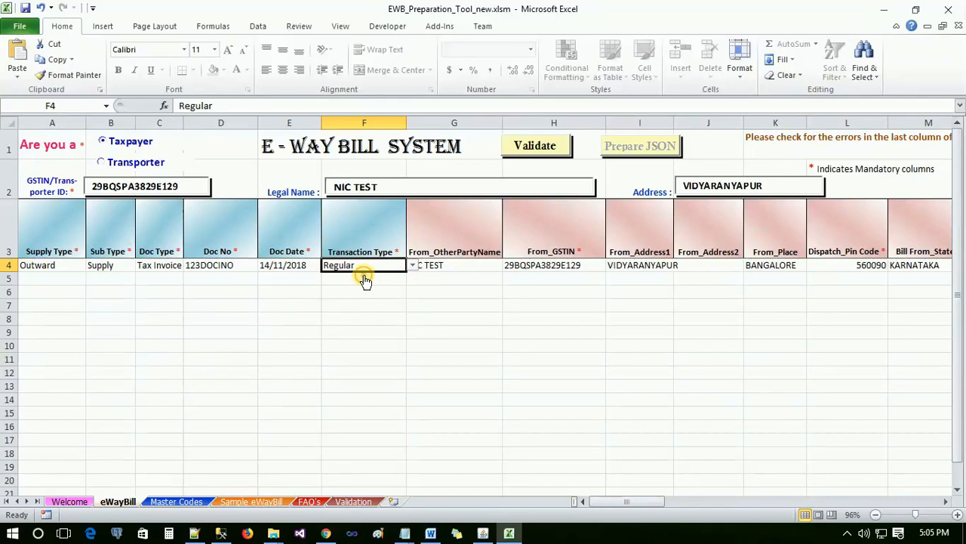
pyautogui.click(453, 265)
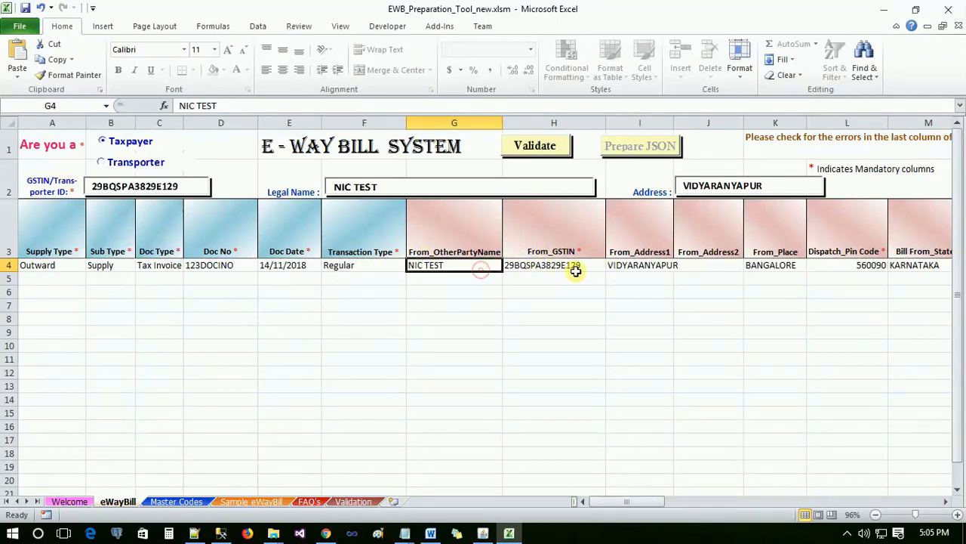
pyautogui.click(700, 265)
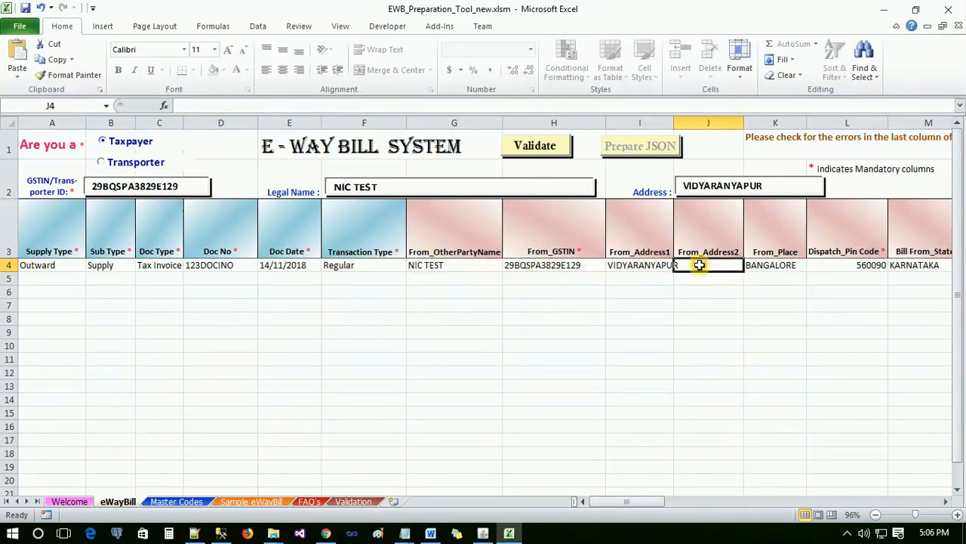
pyautogui.write('BEL CIRCLE')
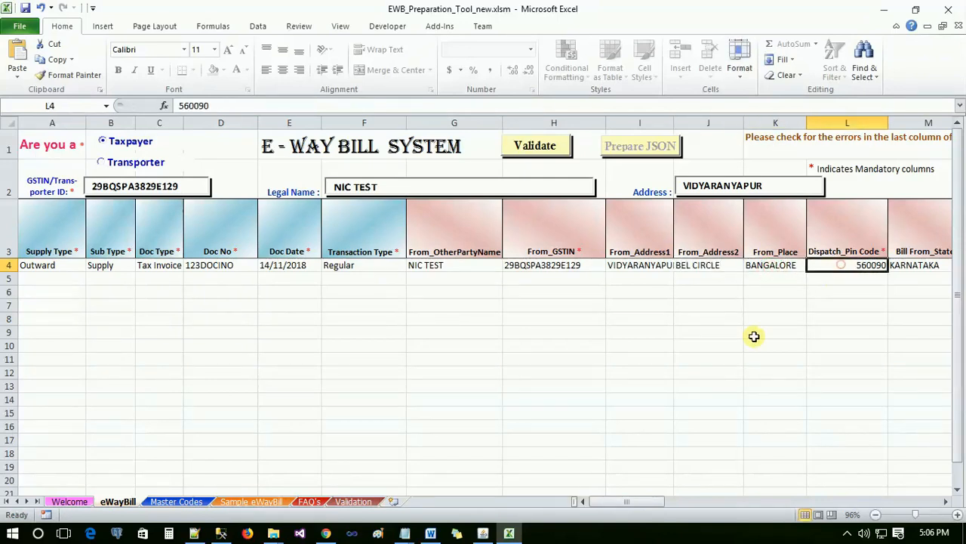
# Enter recipient AKM EXPORTS, GSTIN URP, address BEL ROAD, BANGALORE, pin 560090 and state KARNATAKA in row 4.
pyautogui.hscroll(3)
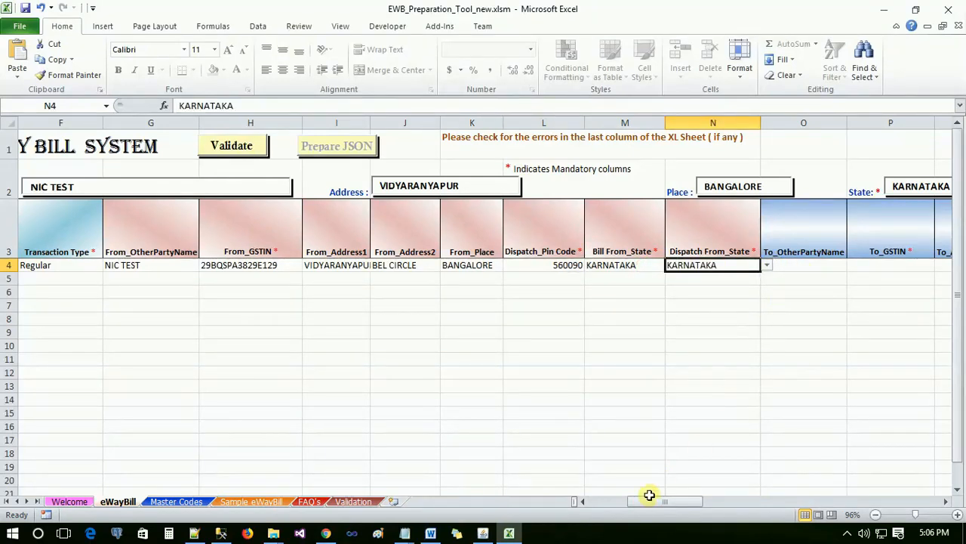
pyautogui.hscroll(3)
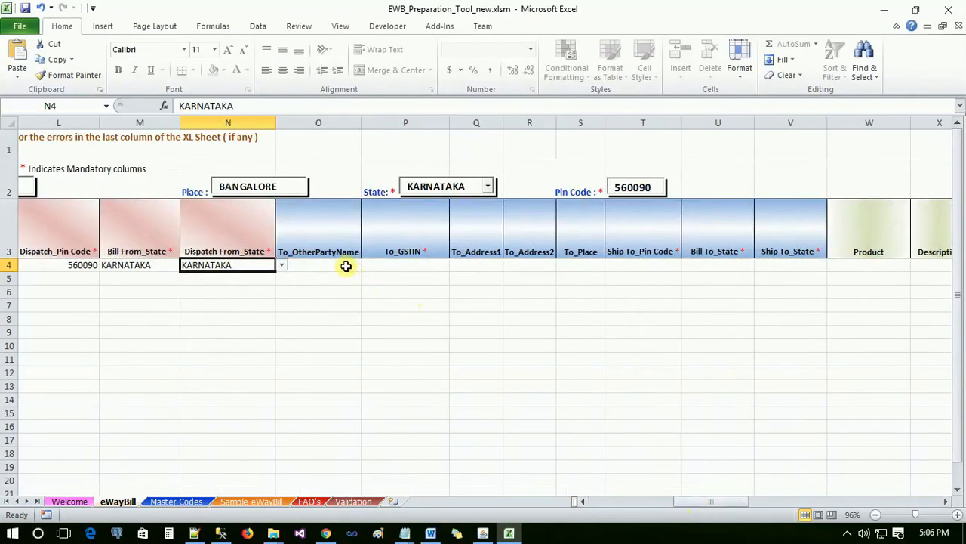
pyautogui.click(347, 265)
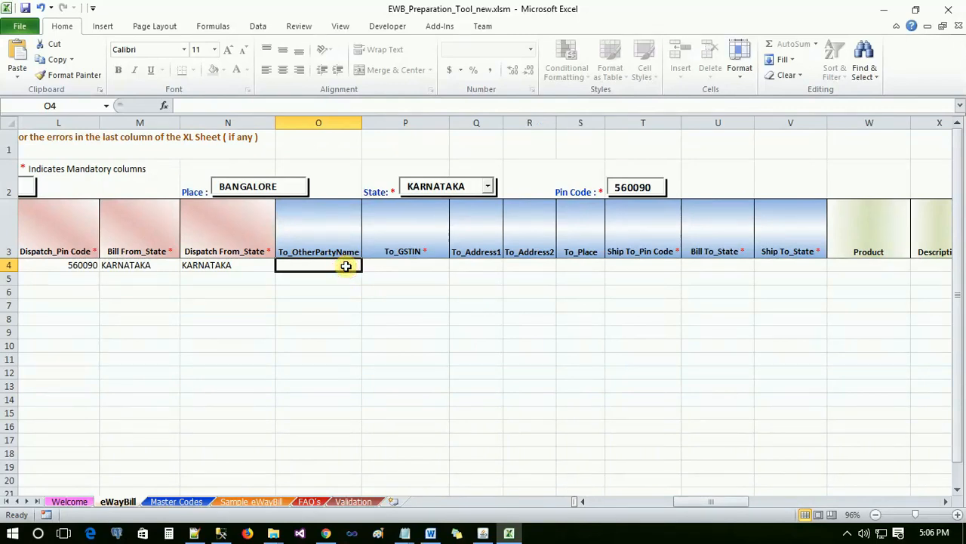
pyautogui.write('AKM E')
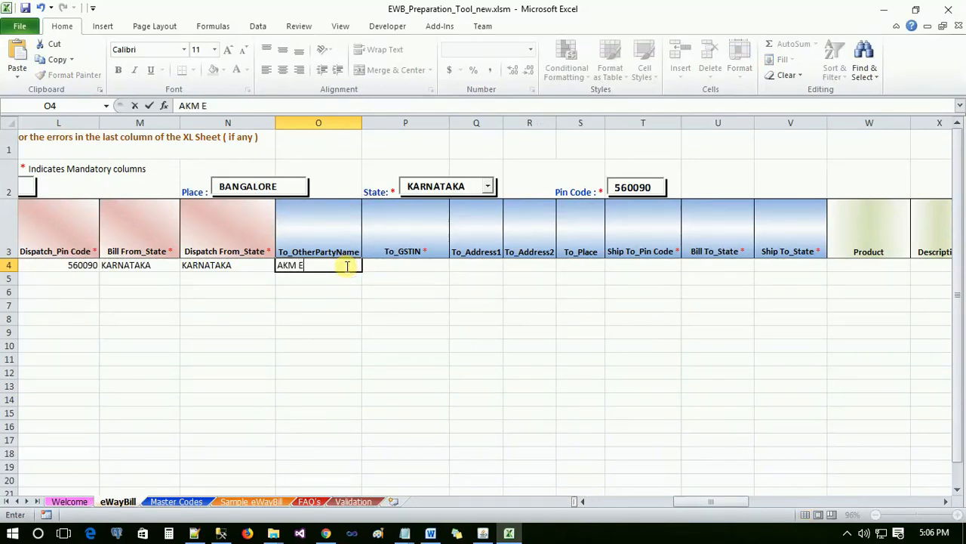
pyautogui.write('URP')
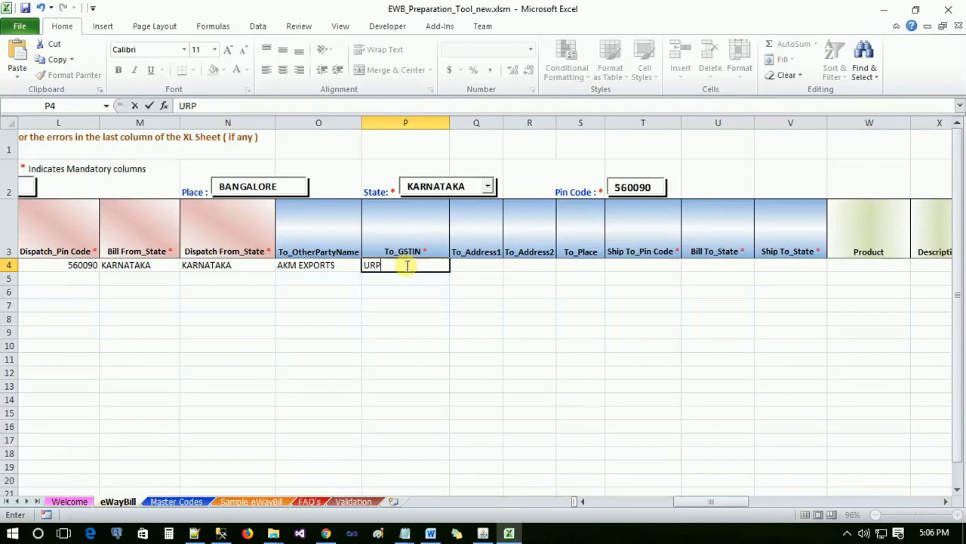
pyautogui.write('BEL')
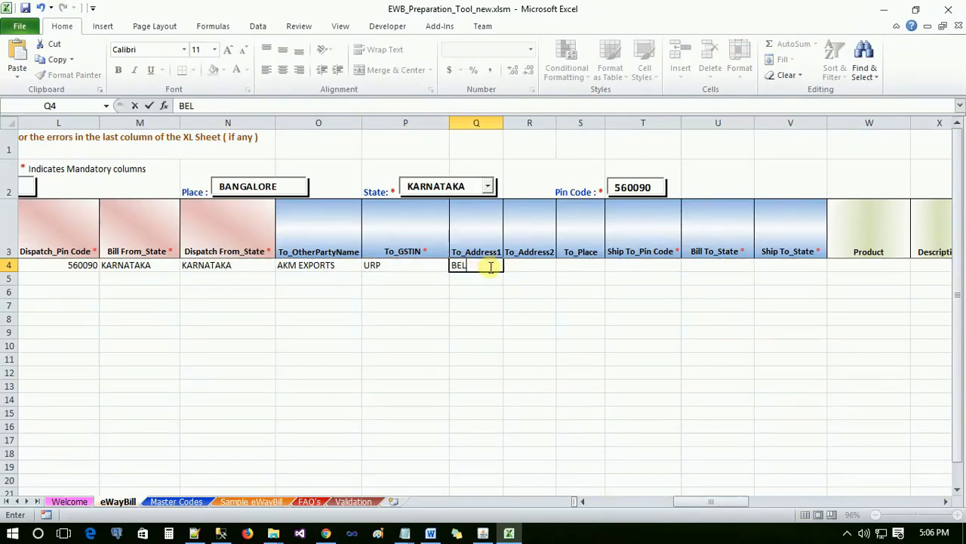
pyautogui.write('BEL ROAD')
pyautogui.click(790, 265)
pyautogui.write('KARNATAKA')
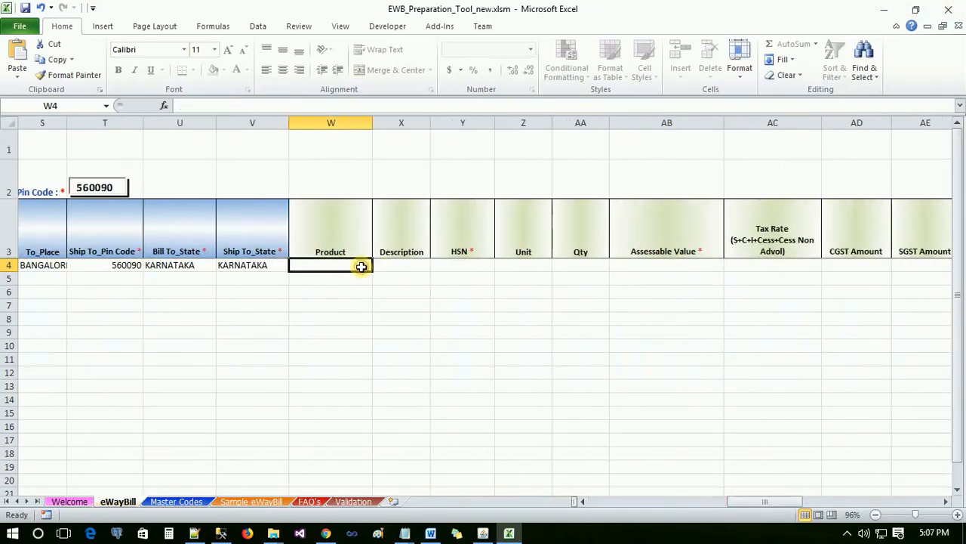
# Enter product and description WHEAT, HSN 1001, unit KILOGRAMS, quantity 10 and assessable value 10.
pyautogui.write('WHEAT')
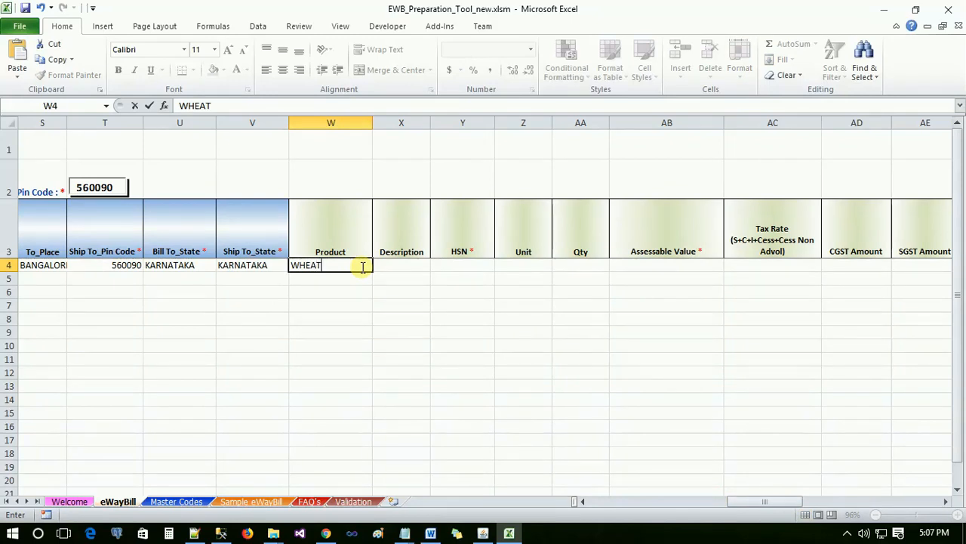
pyautogui.write('WHEA')
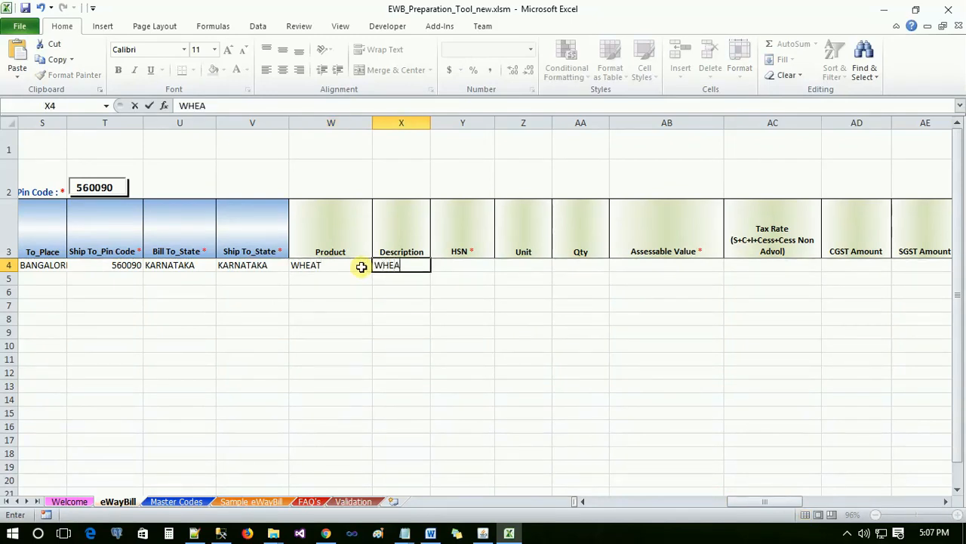
pyautogui.write('1001')
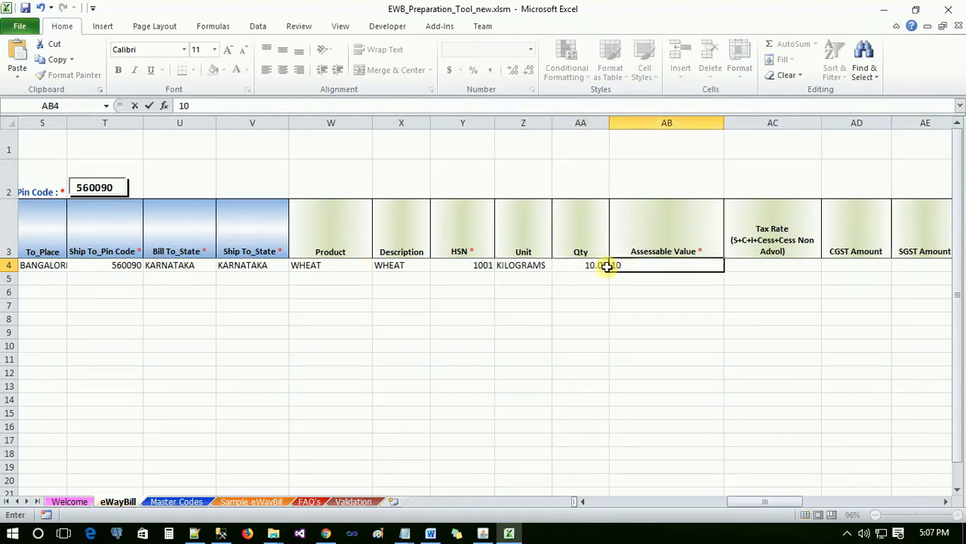
pyautogui.press('Enter')
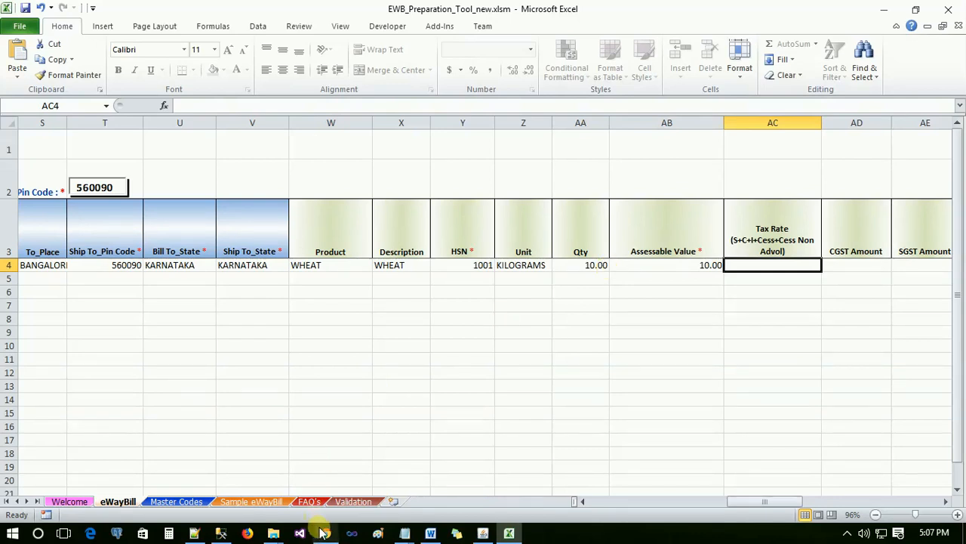
pyautogui.click(351, 501)
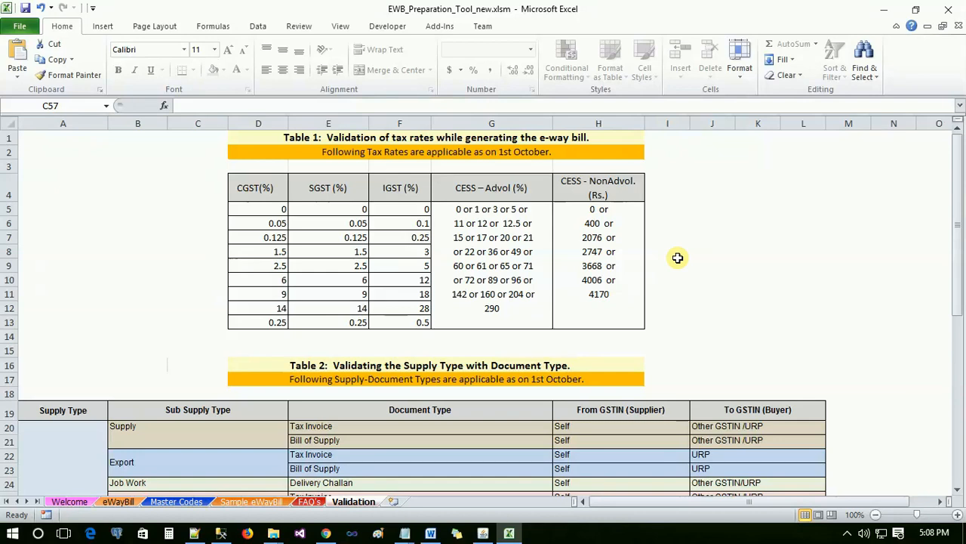
pyautogui.moveTo(681, 257)
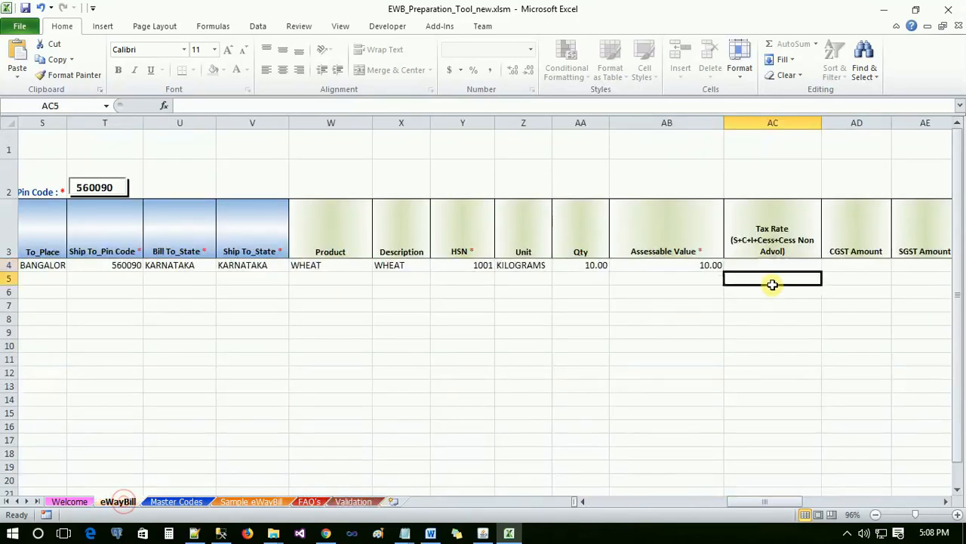
# Enter tax rate 0.05+0.05+0+1+400, tax and cess amounts 10, others -10 and total invoice value 50.
pyautogui.click(773, 265)
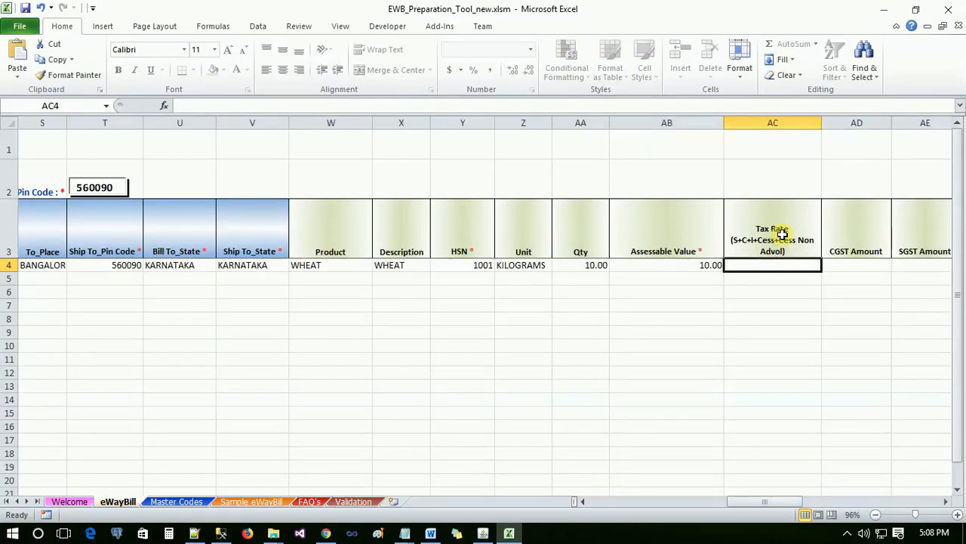
pyautogui.write('0.05+0.05+0+1+400')
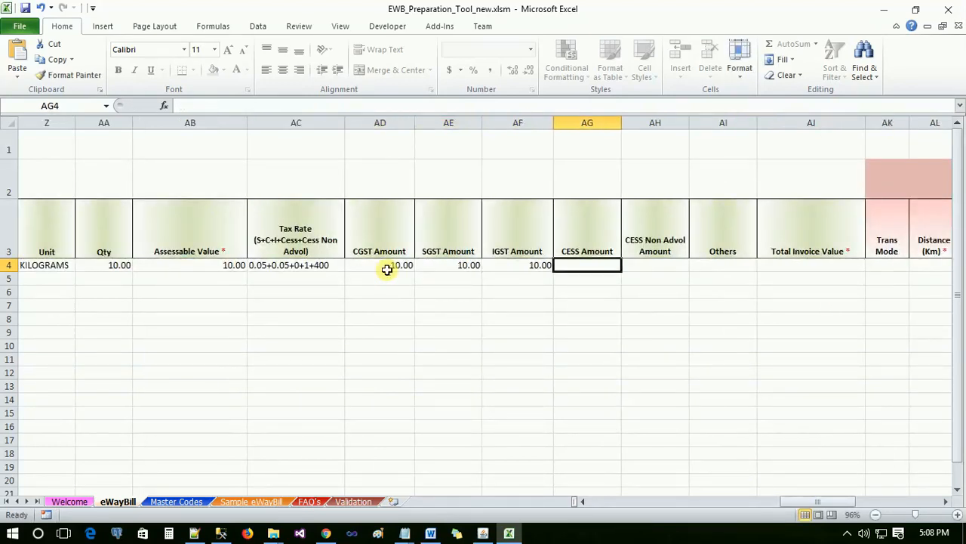
pyautogui.write('10.00')
pyautogui.click(723, 265)
pyautogui.write('-10')
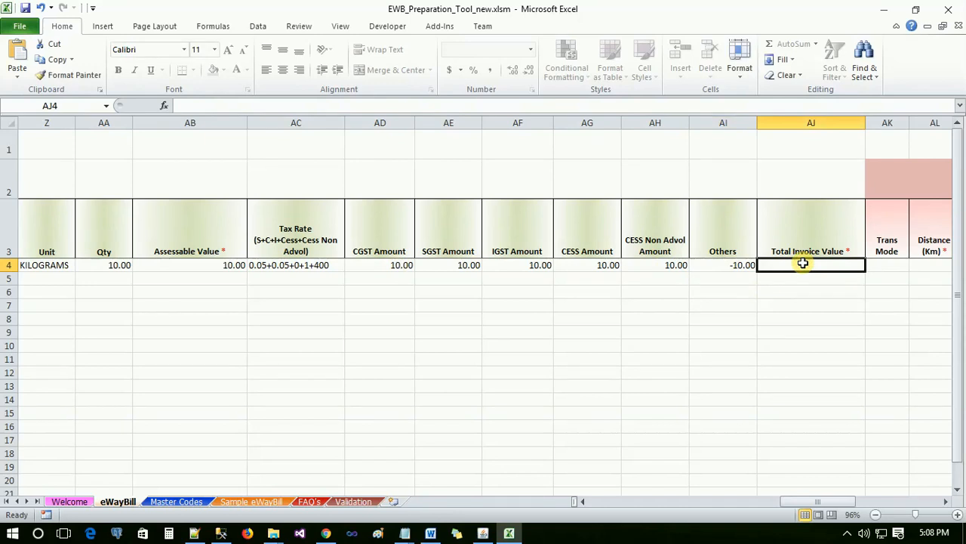
pyautogui.write('50.00')
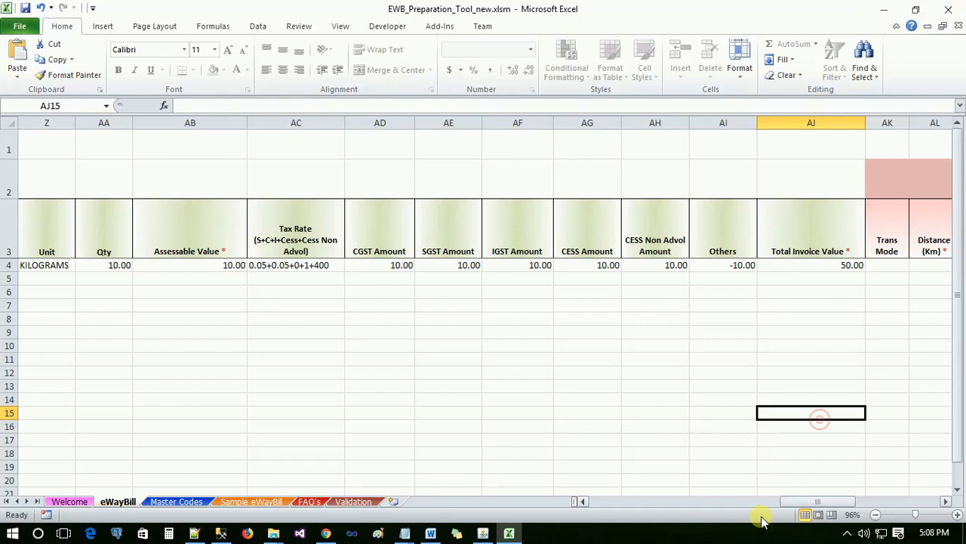
# Enter Part-B: mode Road, distance 1001, TRN TRANSPORTERS, transporter ID, TRN123, 15/11/2018 and vehicle number.
pyautogui.moveTo(762, 502); pyautogui.dragTo(800, 501)
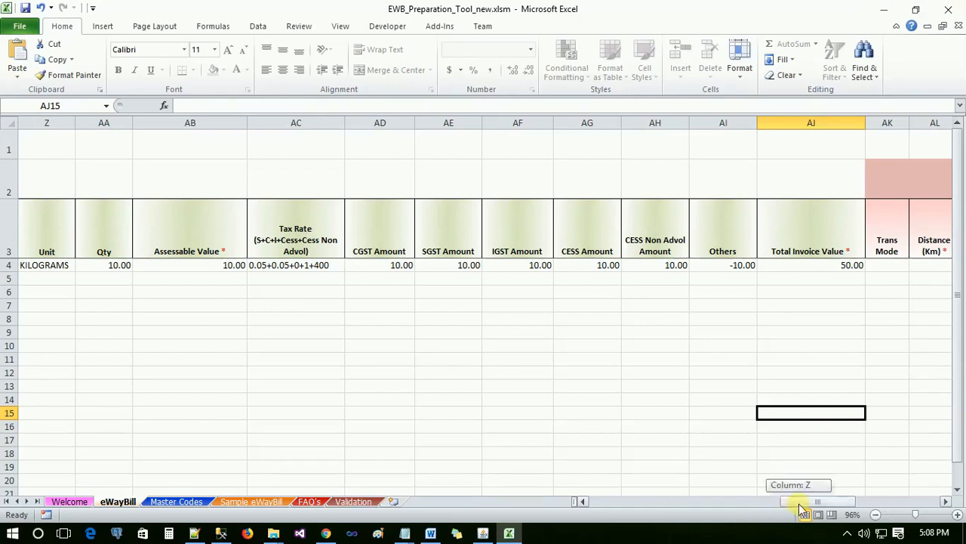
pyautogui.hscroll(3)
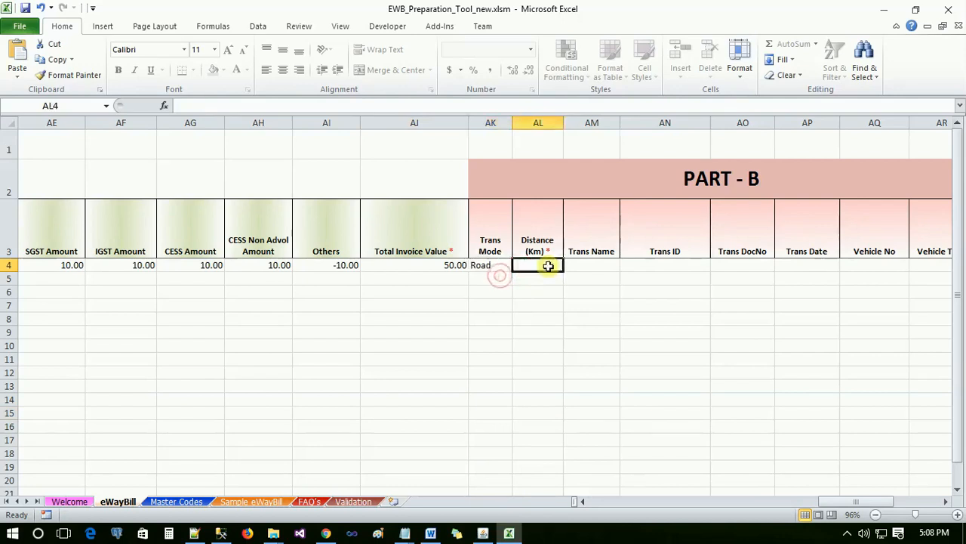
pyautogui.write('1001')
pyautogui.click(591, 265)
pyautogui.write('TRN TRANSPORTERS')
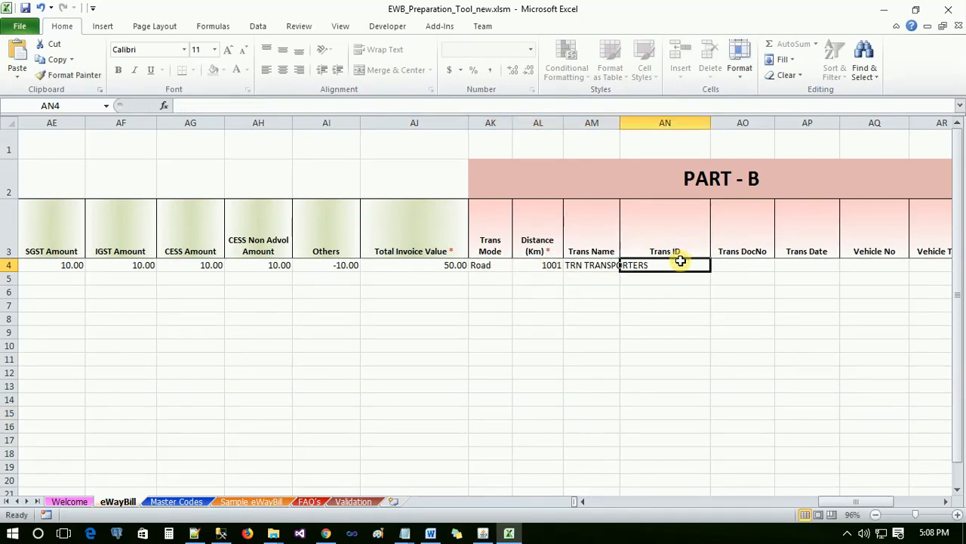
pyautogui.write('29AAPPY9160Q1Z0')
pyautogui.click(874, 265)
pyautogui.write('KA')
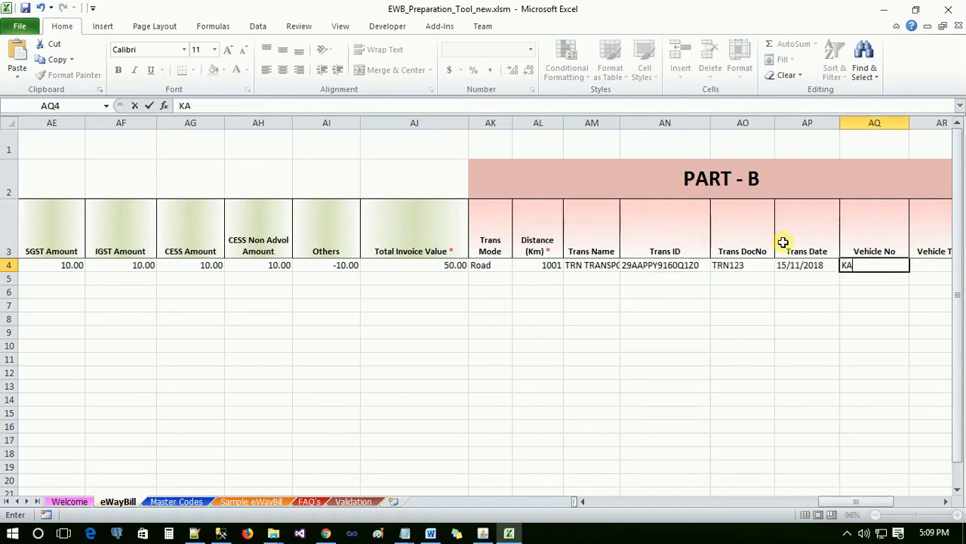
pyautogui.write('12')
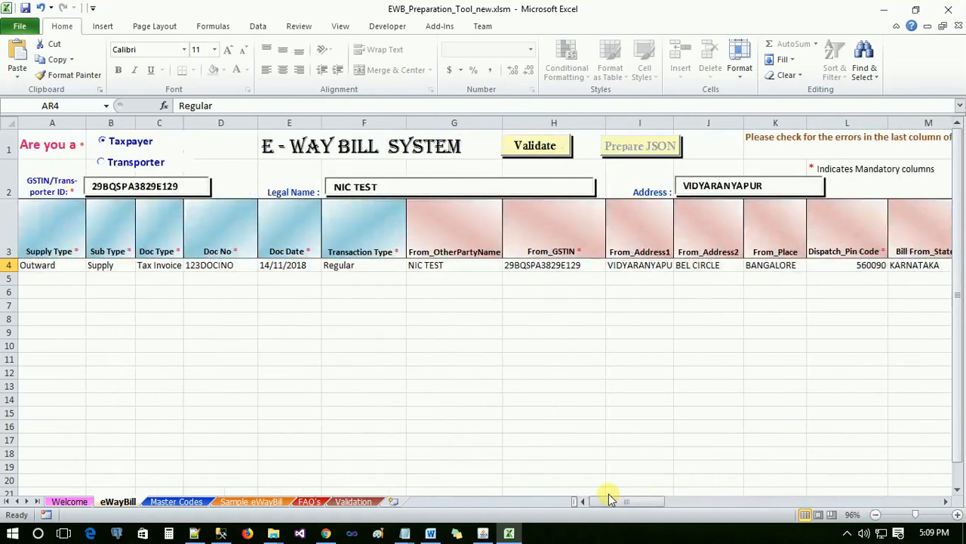
# Validate the e-way bill row successfully and prepare its JSON file.
pyautogui.click(537, 146)
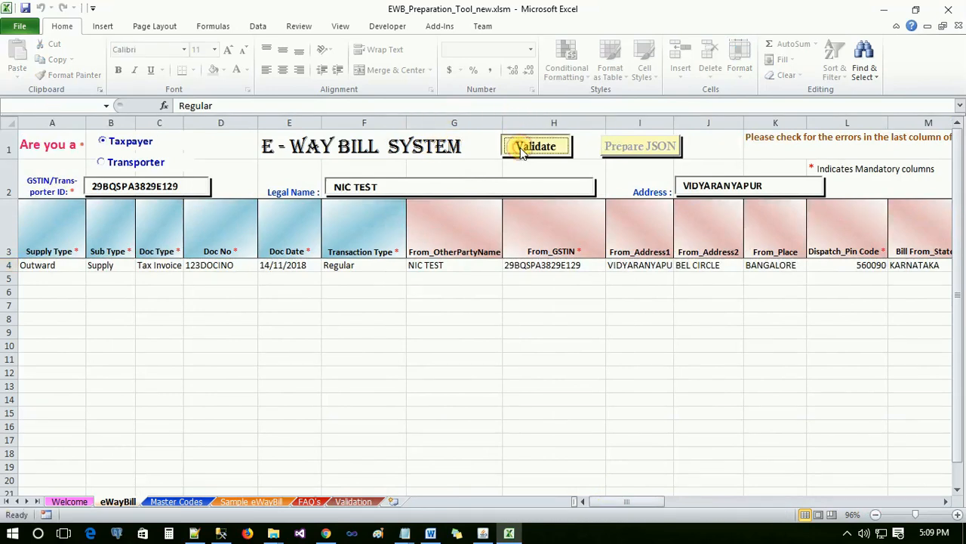
pyautogui.click(536, 145)
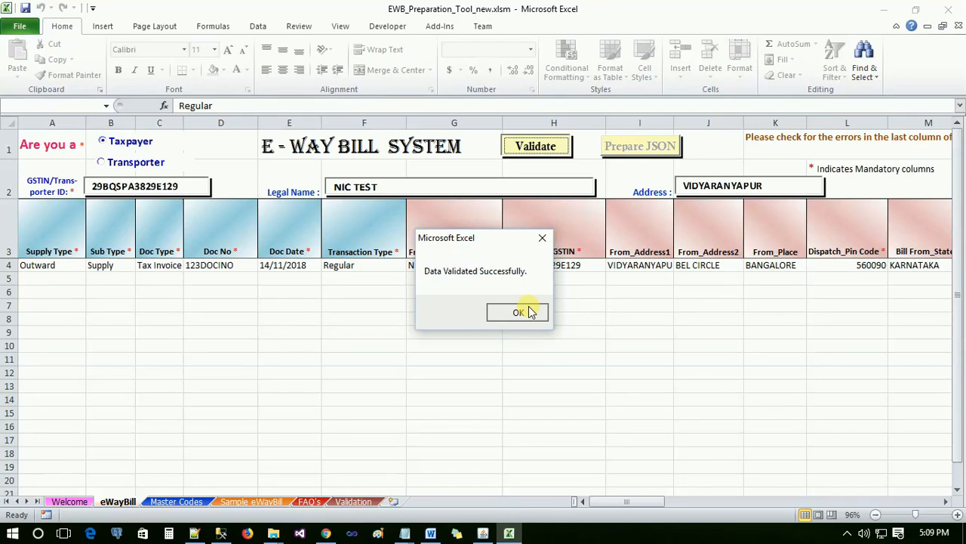
pyautogui.click(518, 312)
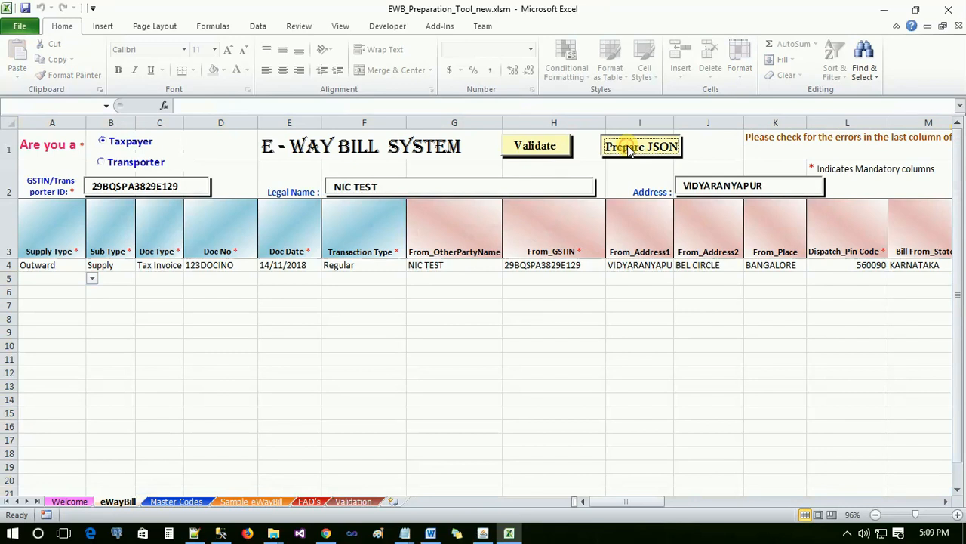
pyautogui.click(641, 145)
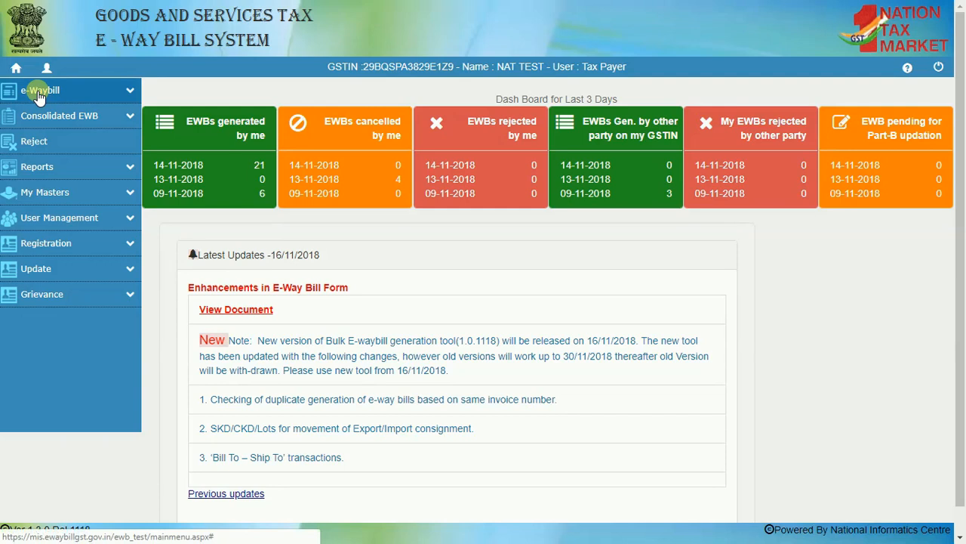
# Upload E-WayBill_JSON.json via Generate Bulk so the Outward 123DOCINO entry is listed.
pyautogui.click(39, 90)
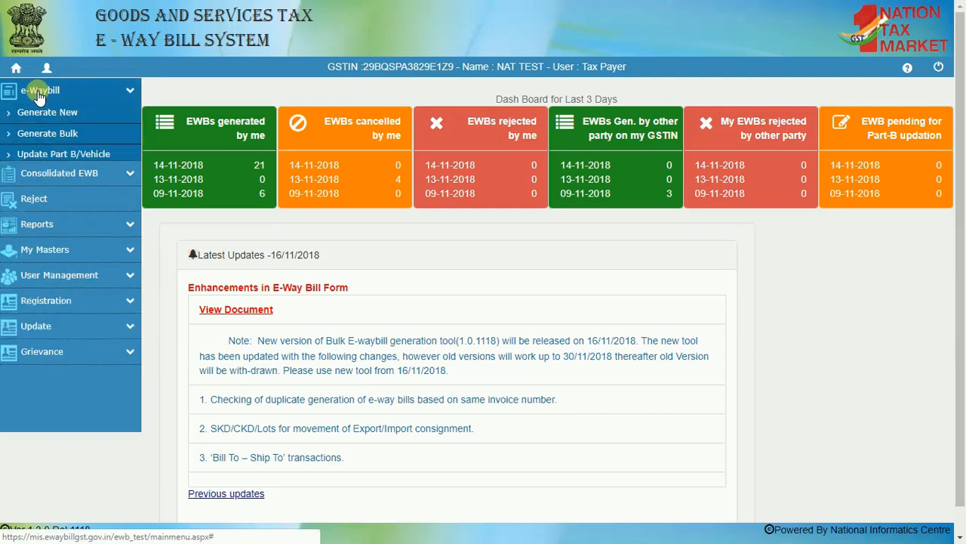
pyautogui.click(47, 132)
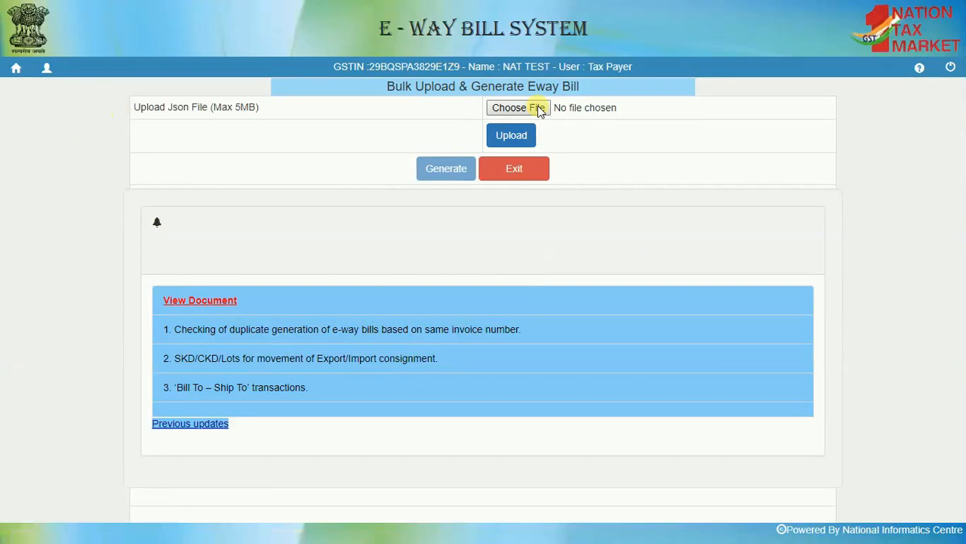
pyautogui.click(516, 107)
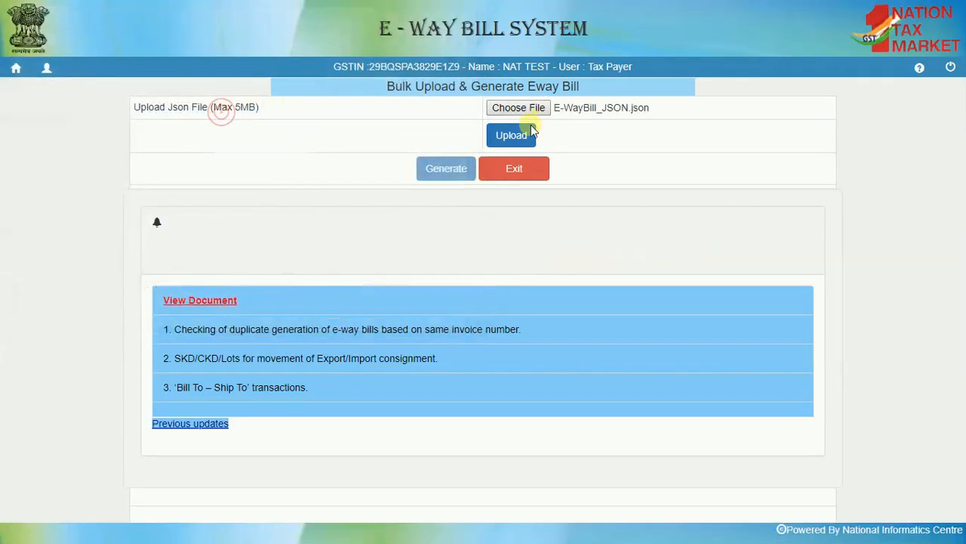
pyautogui.click(511, 135)
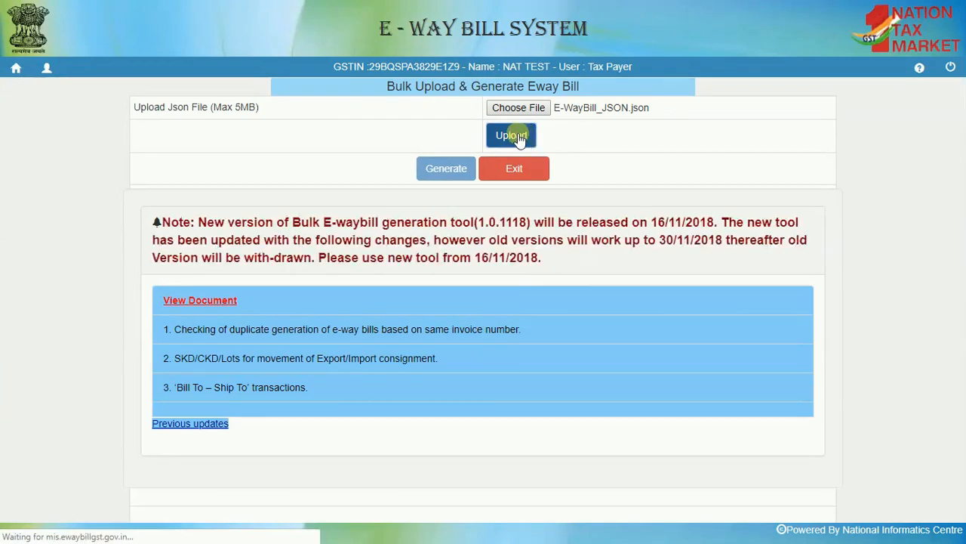
pyautogui.click(510, 135)
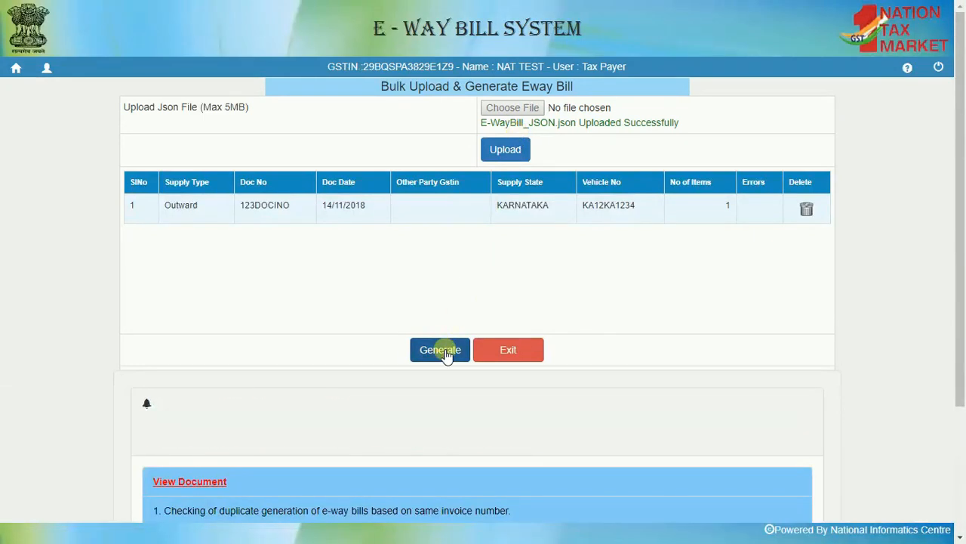
pyautogui.click(439, 349)
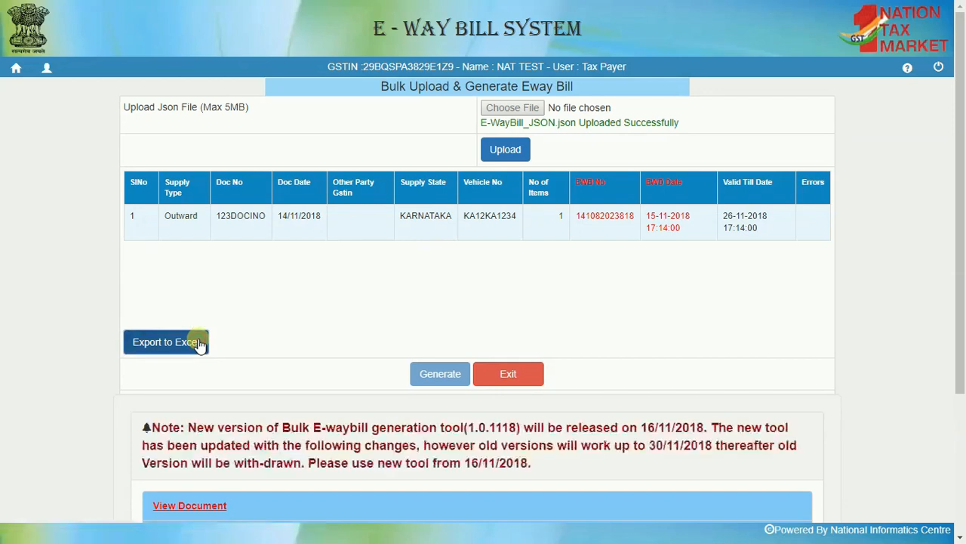
pyautogui.click(166, 341)
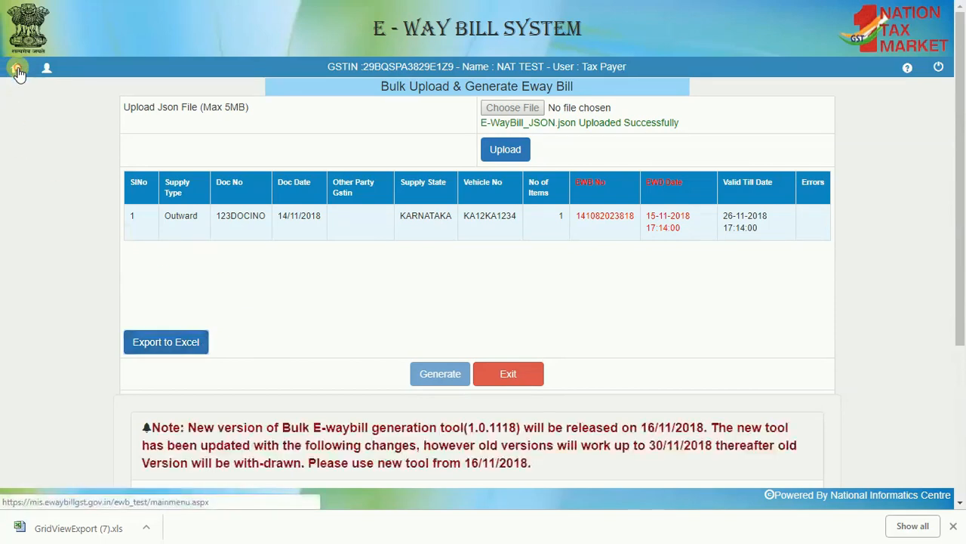
pyautogui.click(17, 68)
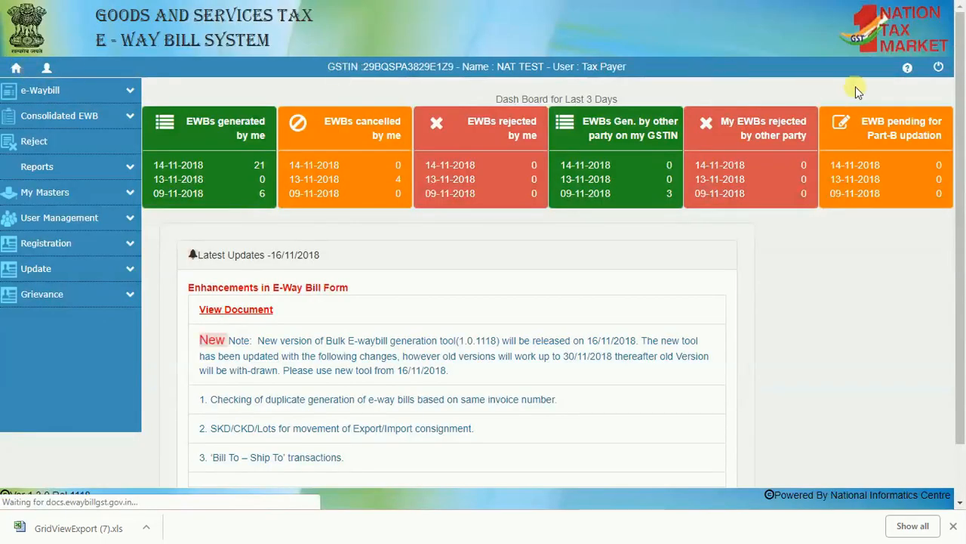